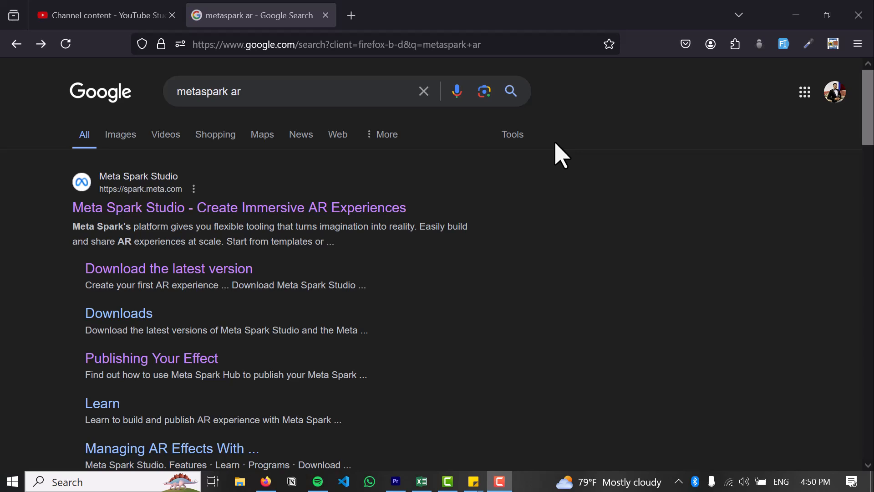
mouse_move(465, 248)
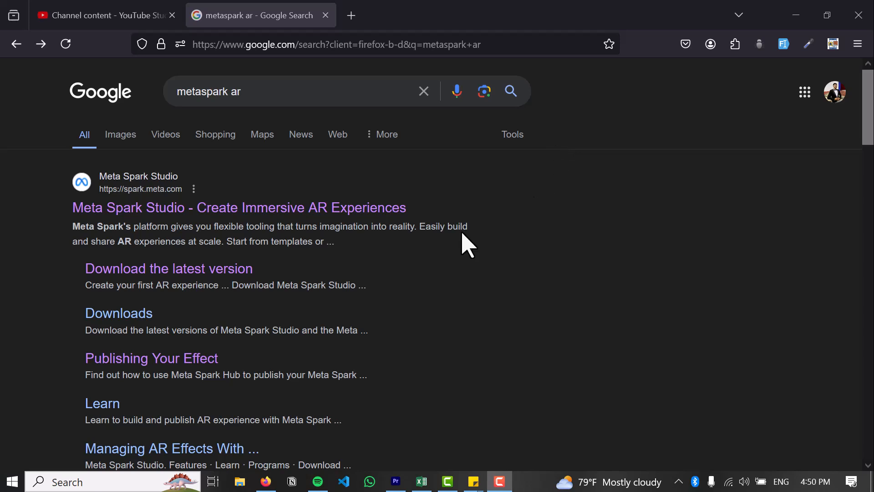
mouse_move(388, 273)
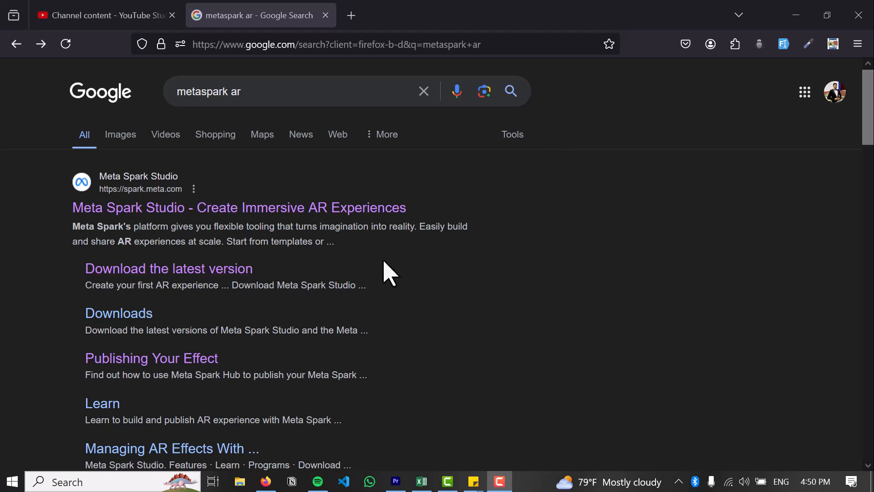
mouse_move(470, 131)
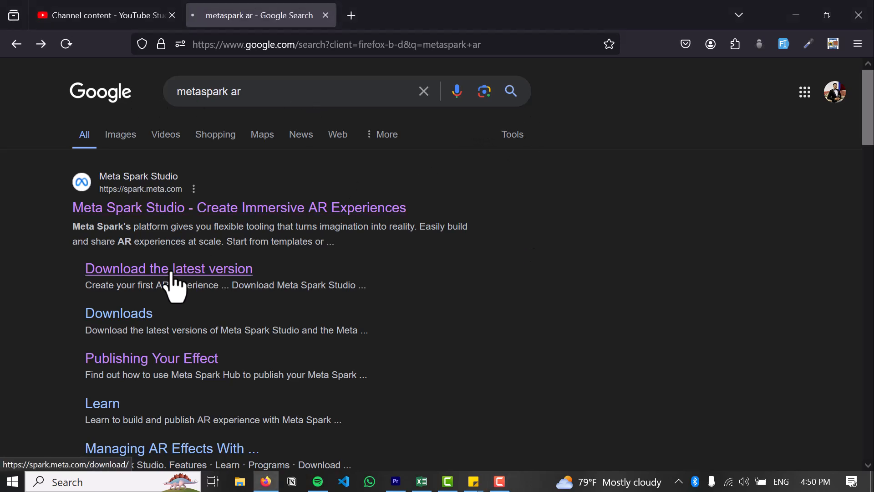
- Reach the Download Meta Spark Studio page and start the SparkARStudio installer download
left_click(169, 267)
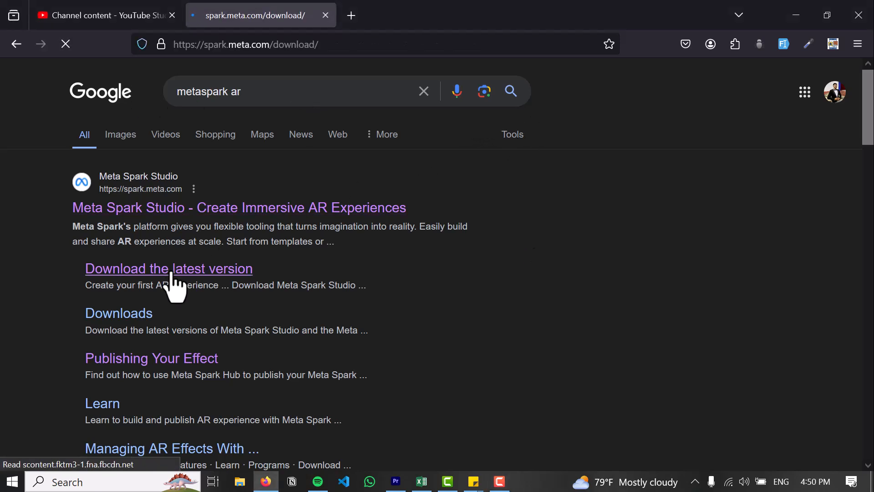
left_click(169, 269)
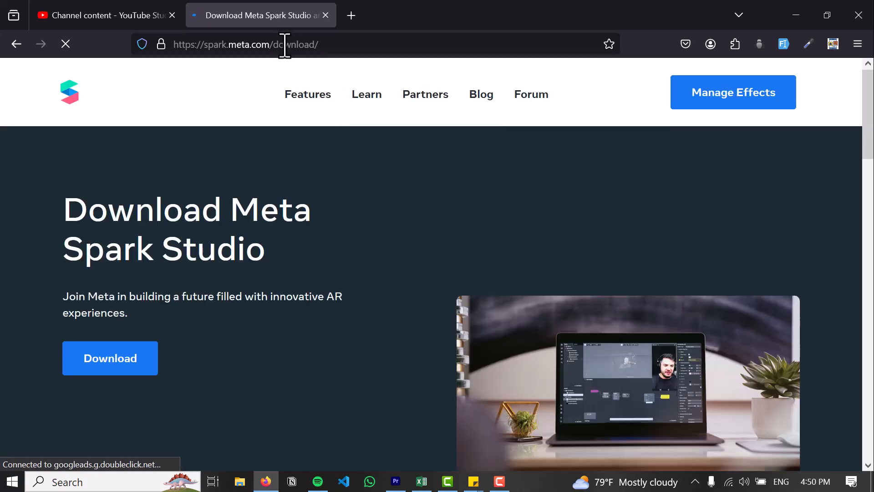
mouse_move(326, 218)
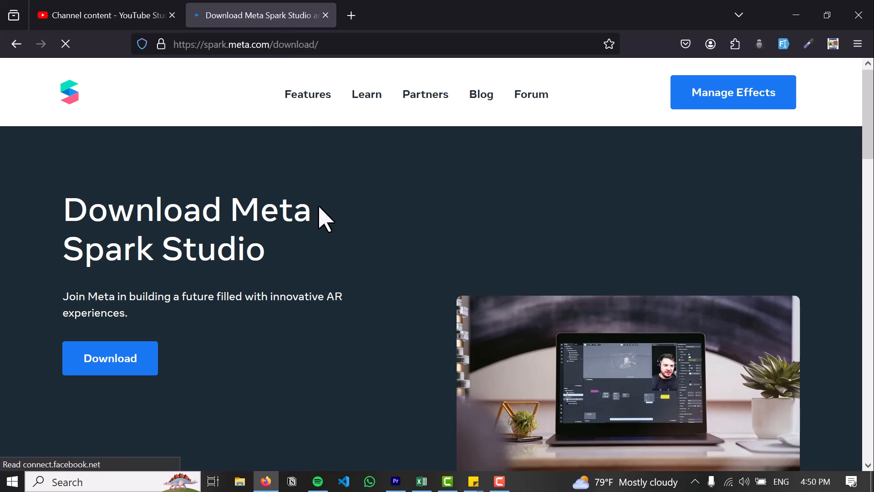
scroll("down", 3)
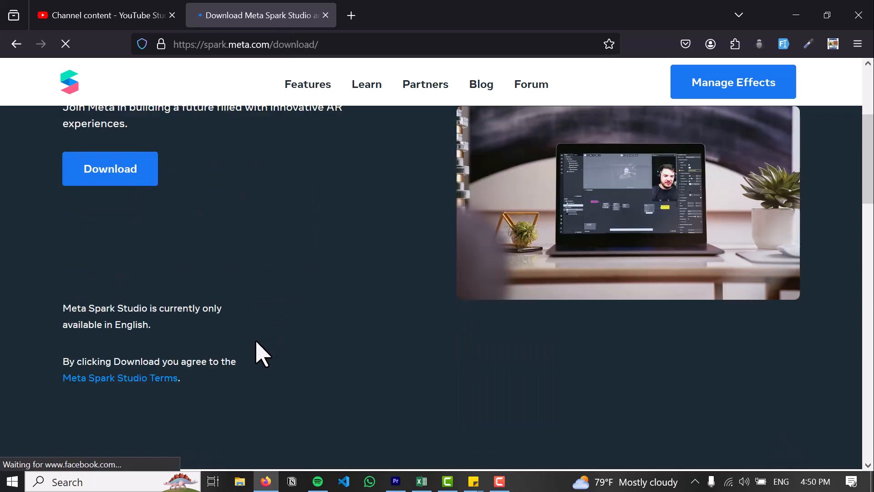
left_click(110, 169)
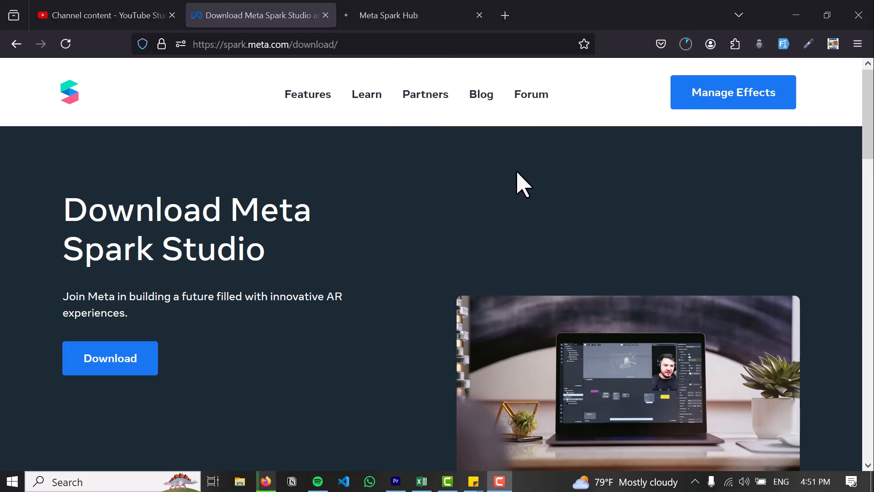
- Check the 1.2 GB SparkARStudio_v181.msi download's progress in the Firefox downloads panel
left_click(110, 358)
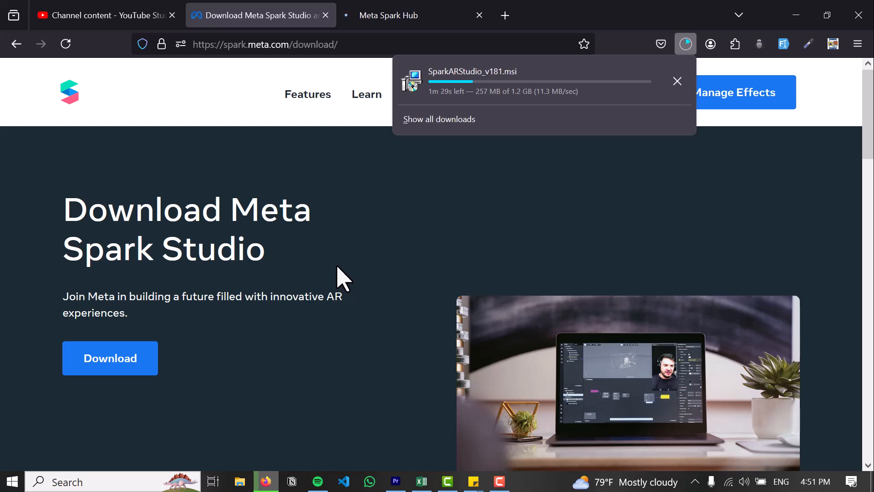
mouse_move(775, 203)
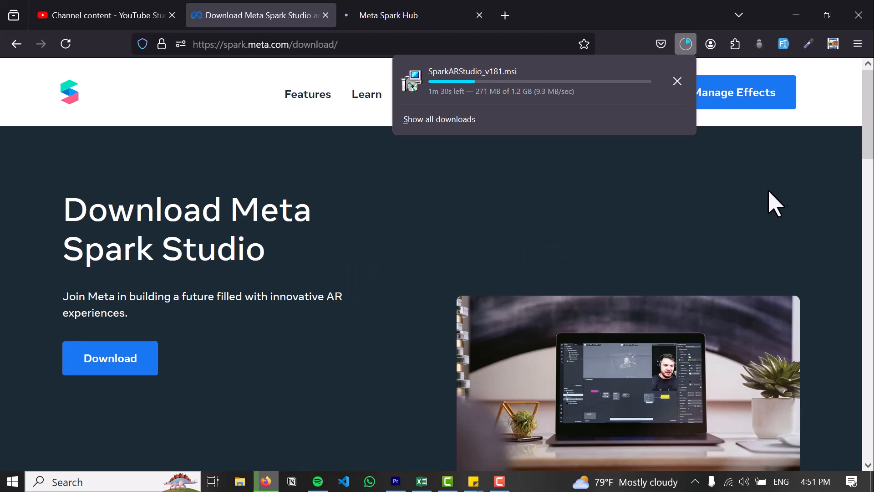